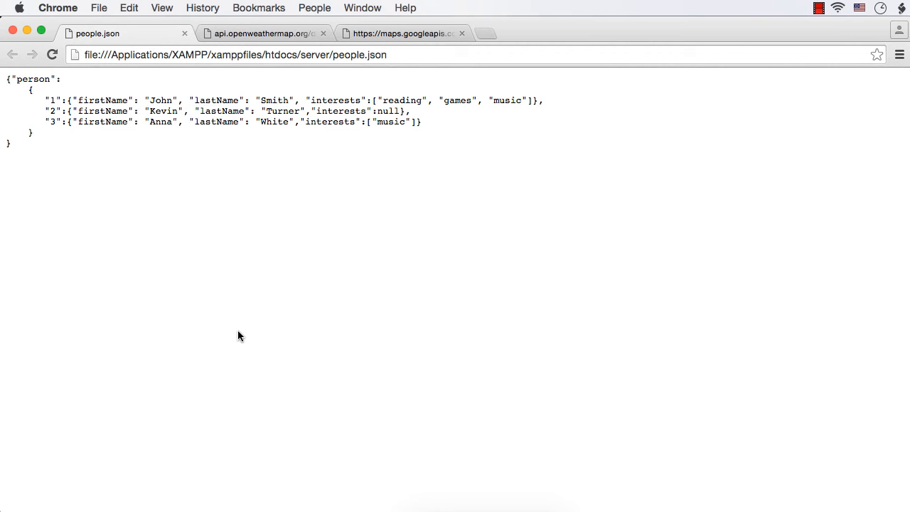
mouse_move(169, 327)
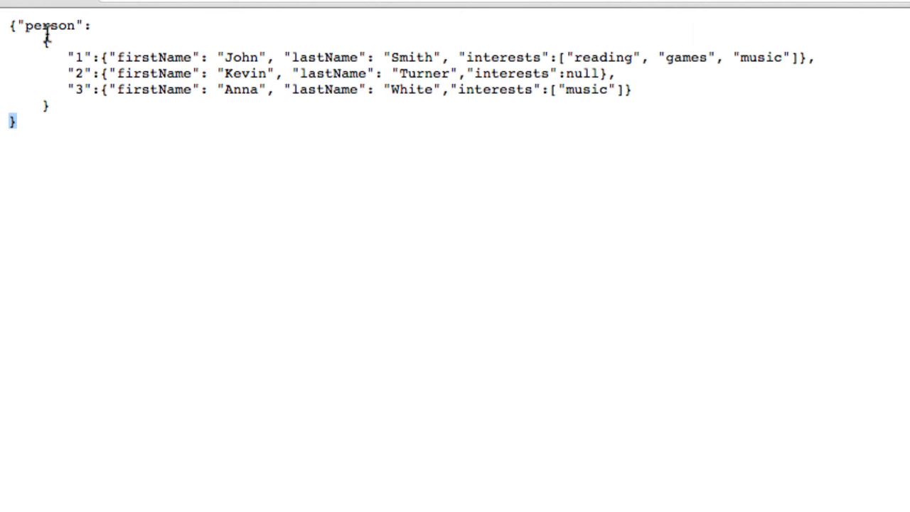
Highlight the outer person object and its whole block of three records, then clear it
double_click(49, 26)
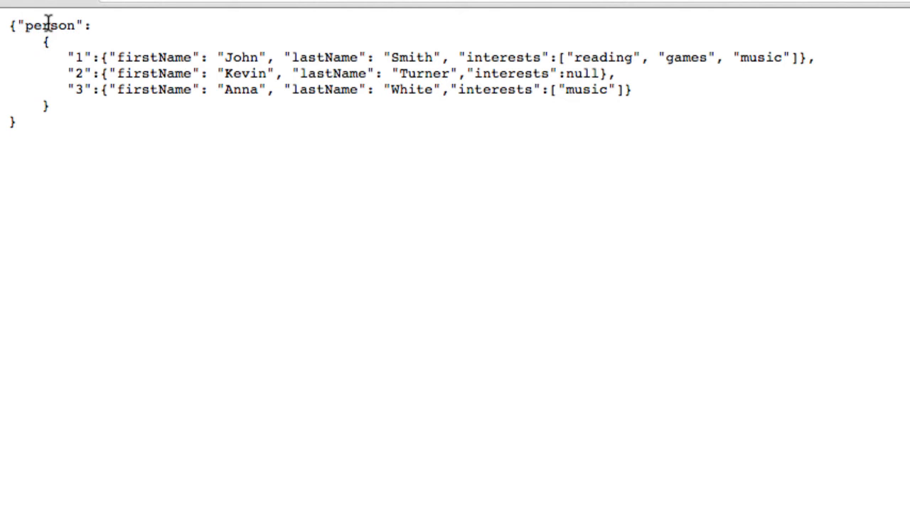
drag(50, 26, 54, 62)
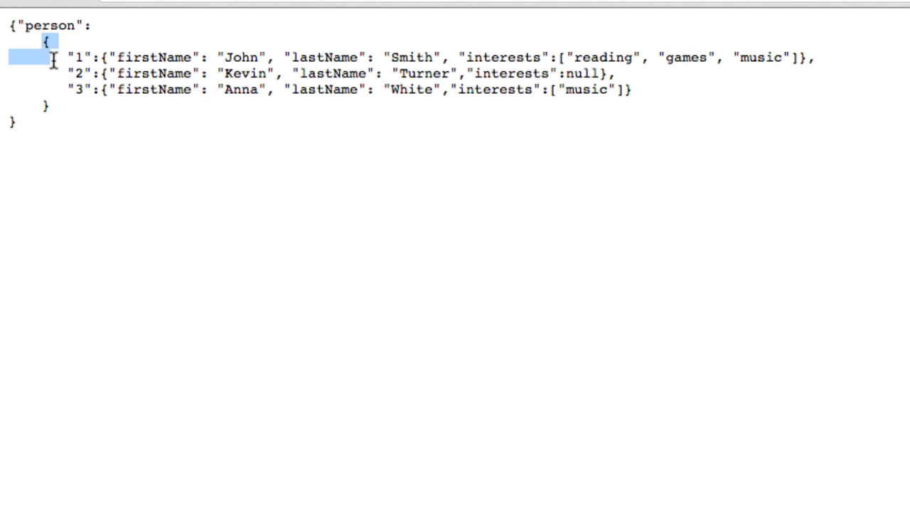
double_click(49, 26)
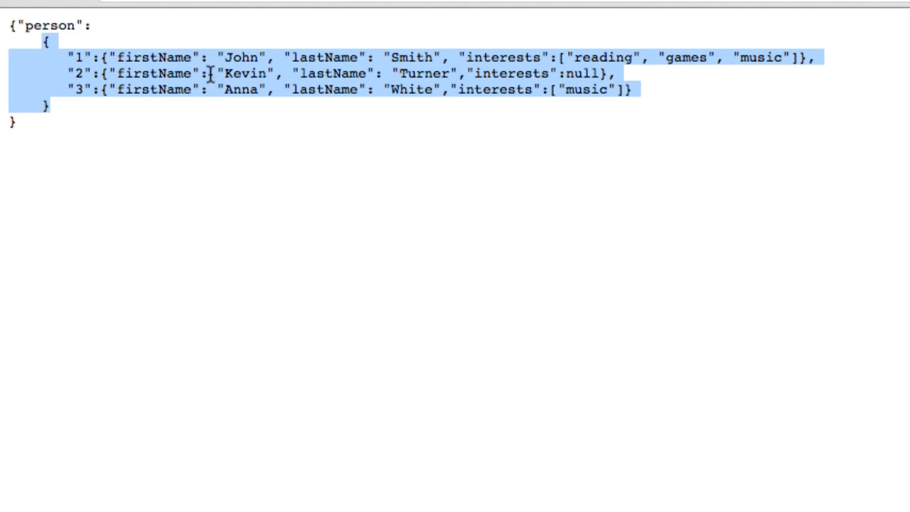
double_click(49, 26)
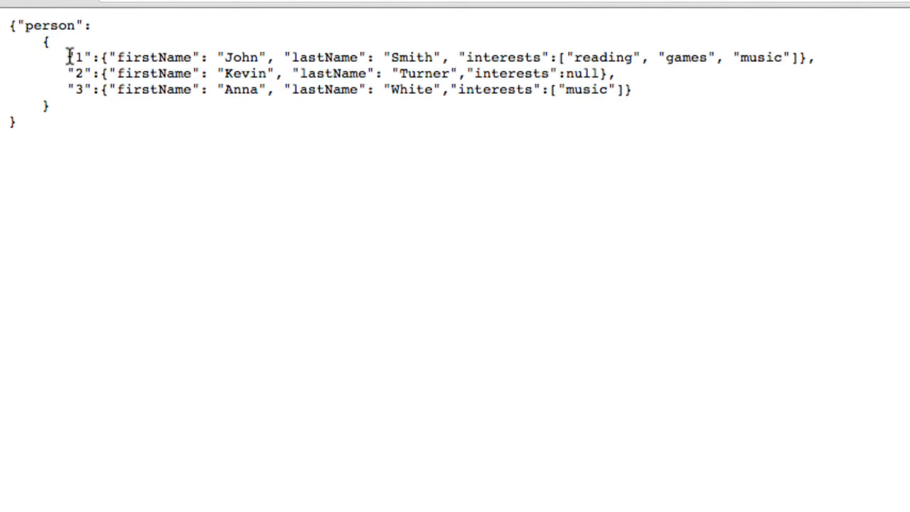
Highlight John Smith's record under key 1, then all three person records and the person key
double_click(80, 57)
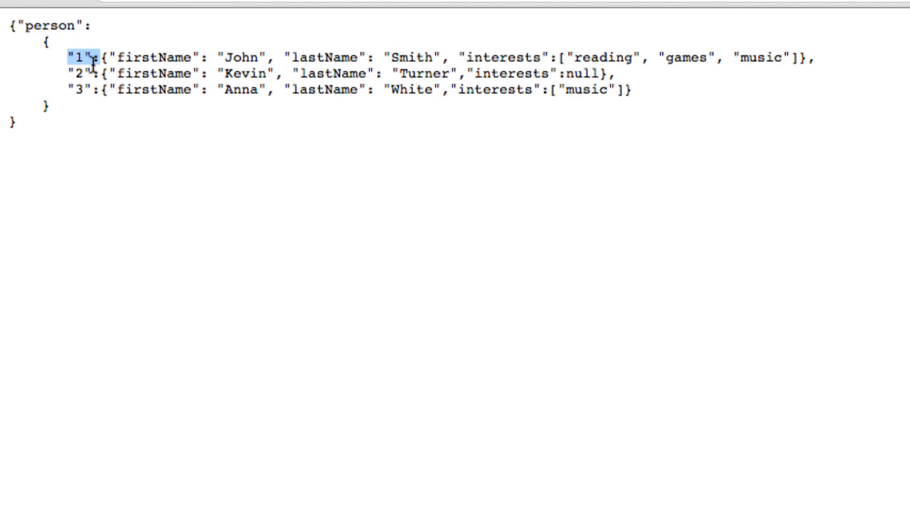
drag(92, 57, 628, 74)
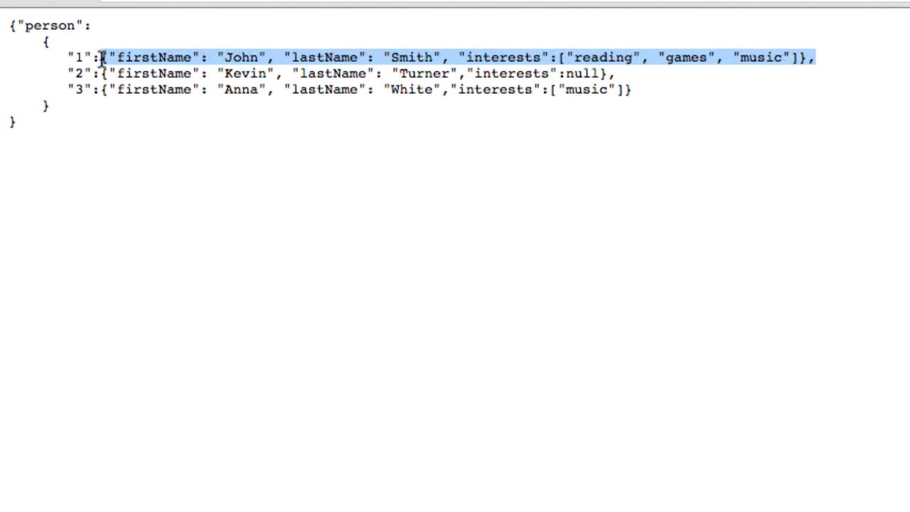
click(796, 57)
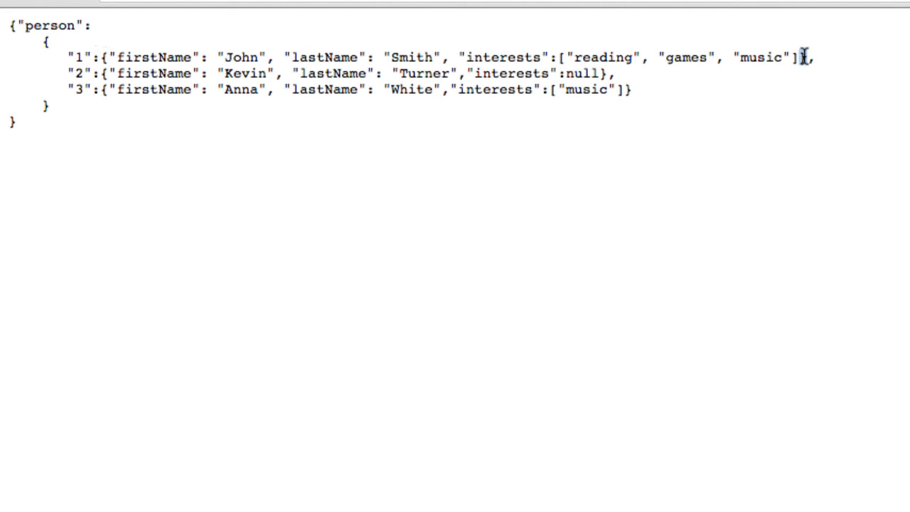
mouse_move(102, 57)
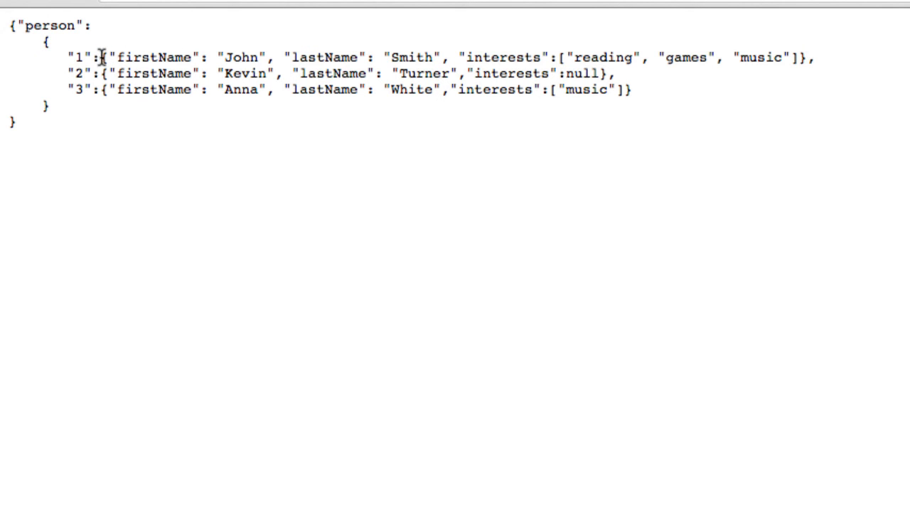
drag(105, 57, 815, 57)
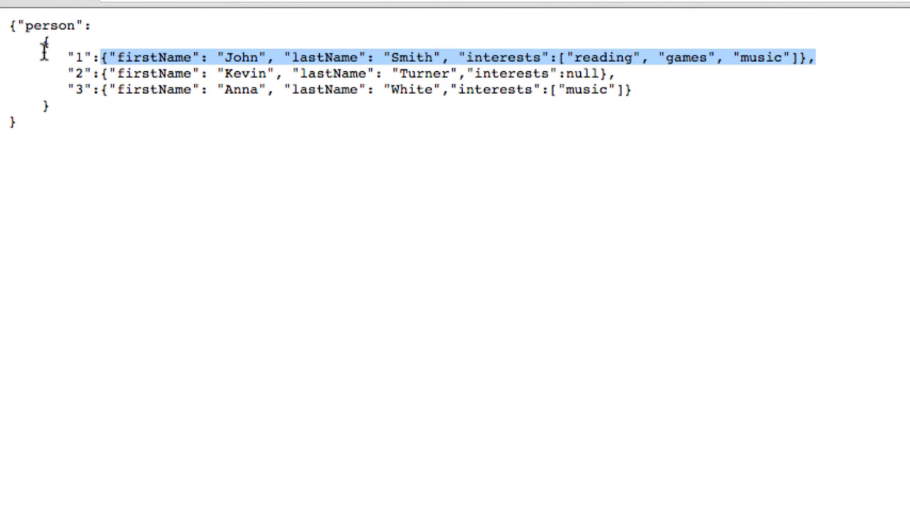
mouse_move(315, 136)
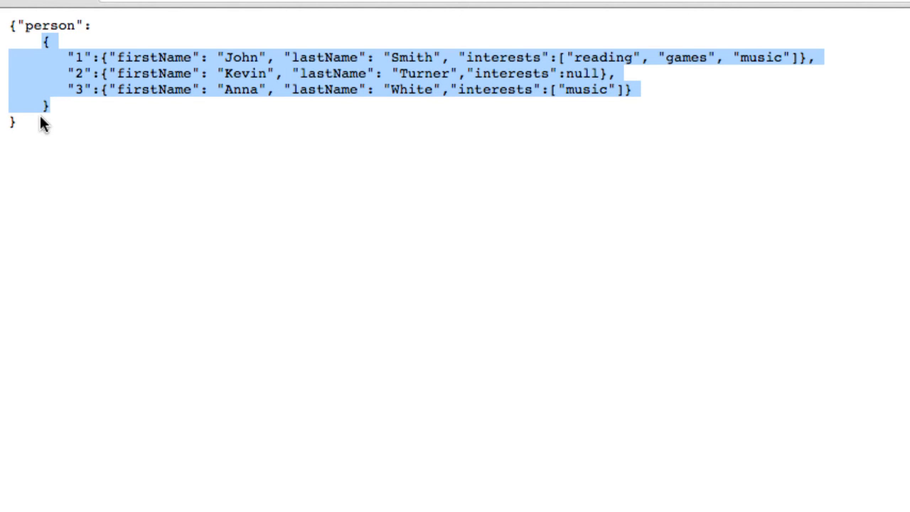
double_click(47, 25)
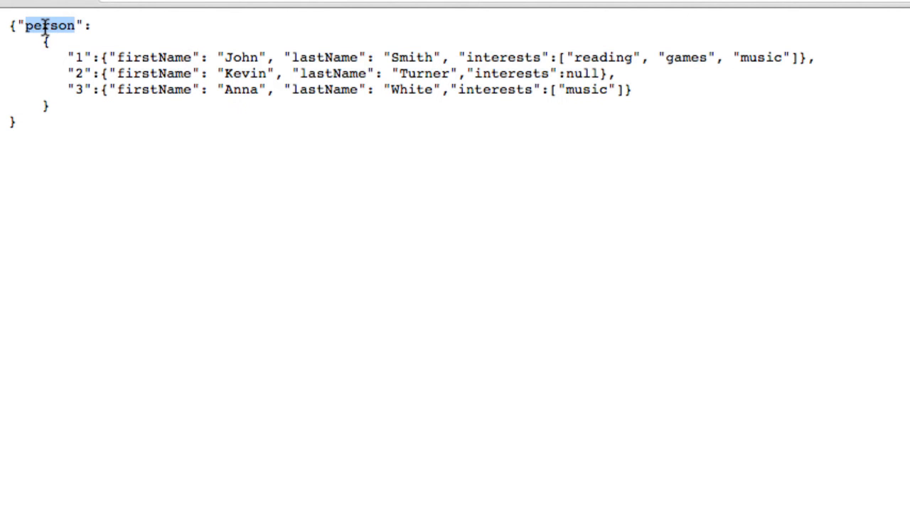
double_click(47, 25)
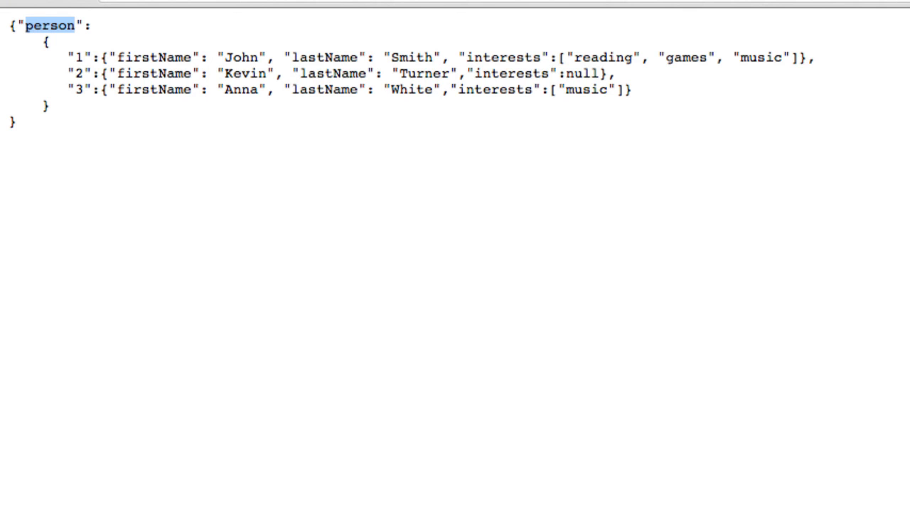
Show the api.openweathermap.org London response and highlight the coord longitude and latitude values
click(287, 37)
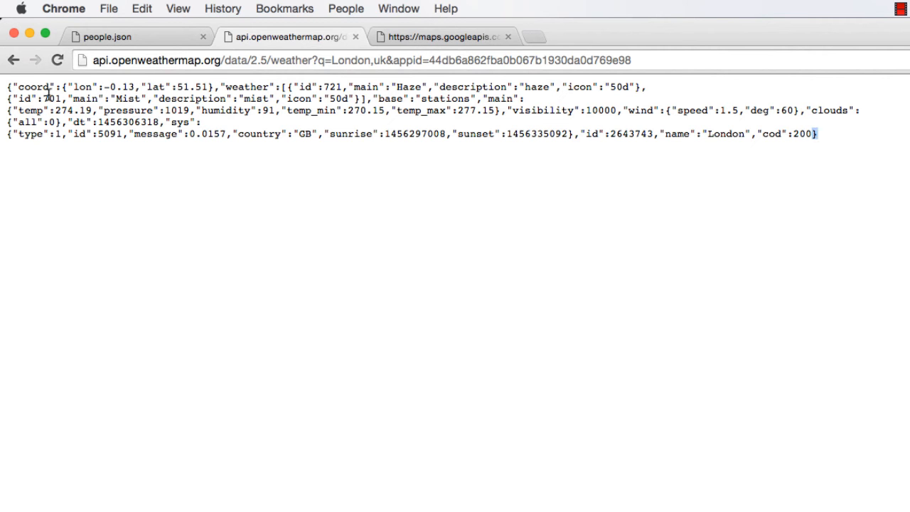
mouse_move(32, 98)
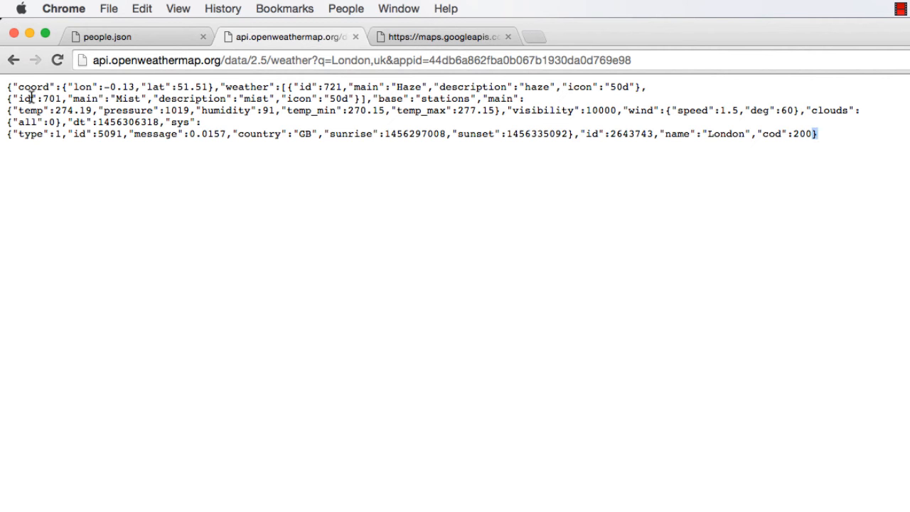
double_click(32, 87)
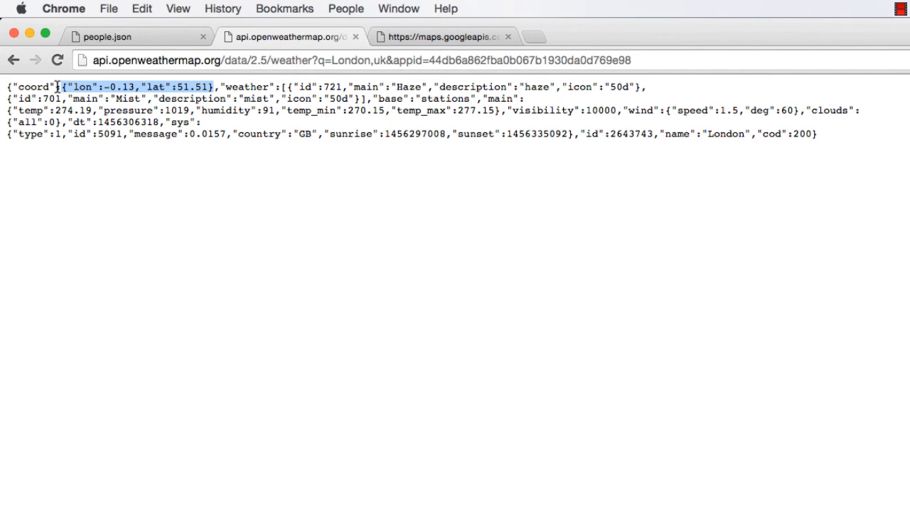
click(242, 87)
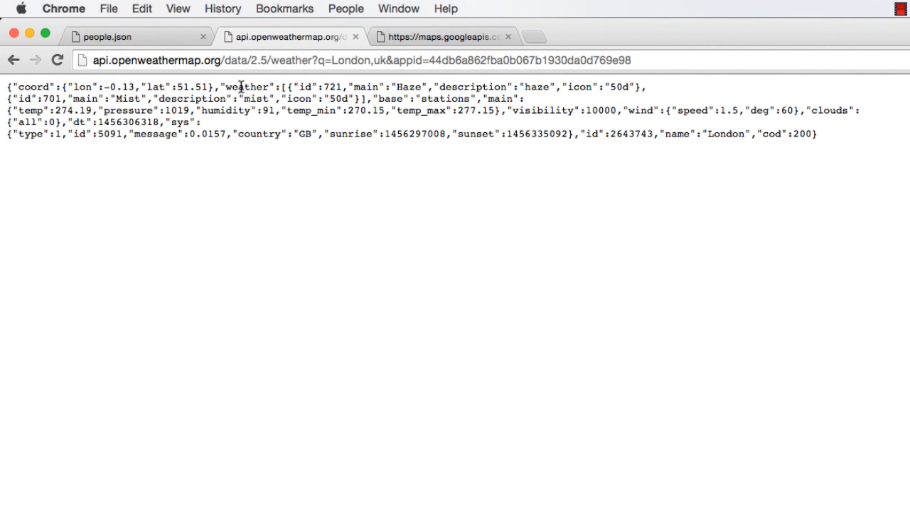
Highlight the weather key, the contents of its two-entry array and the second entry, Mist
double_click(247, 86)
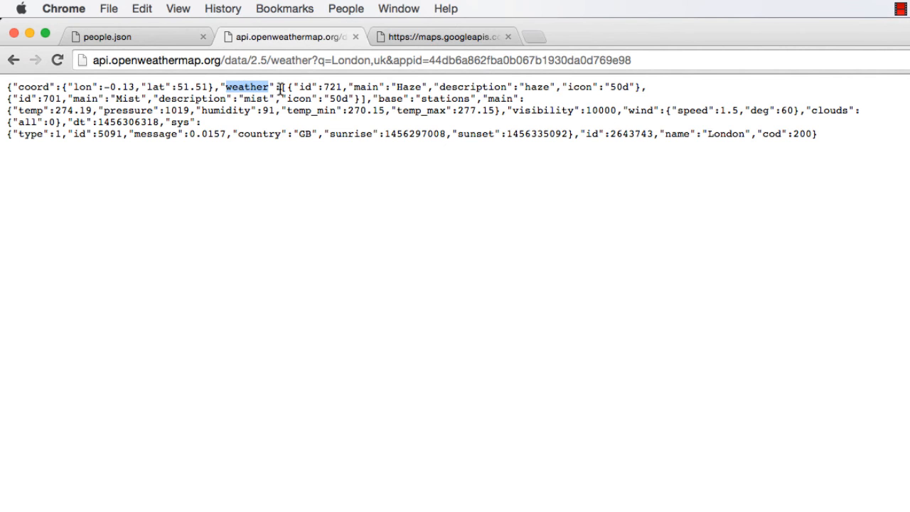
drag(277, 87, 362, 98)
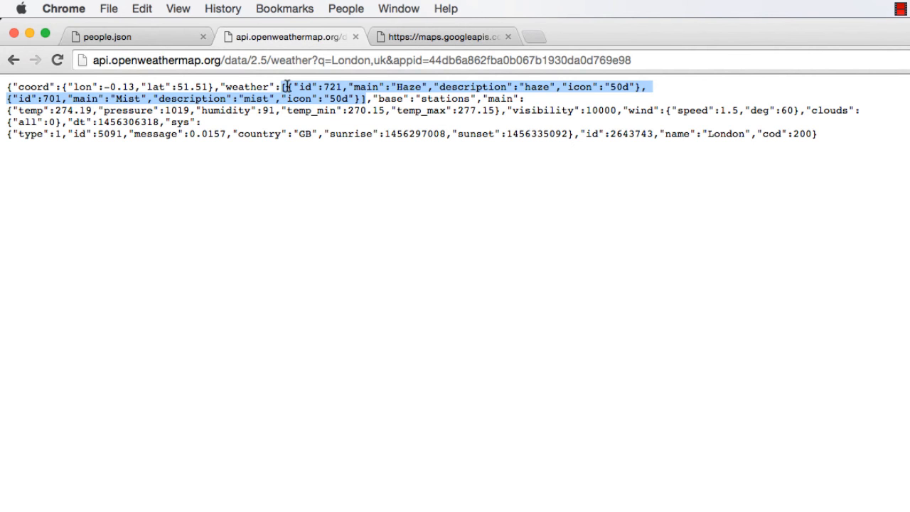
click(281, 87)
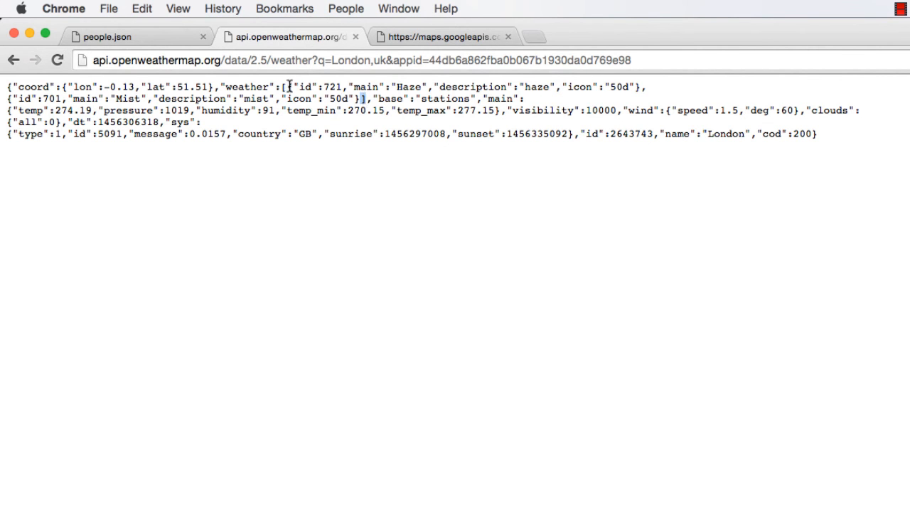
drag(287, 86, 639, 87)
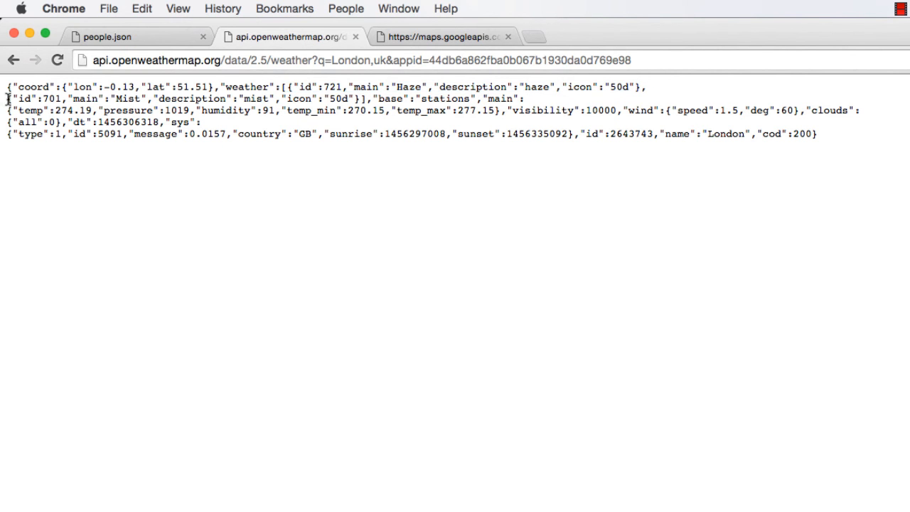
drag(7, 98, 358, 98)
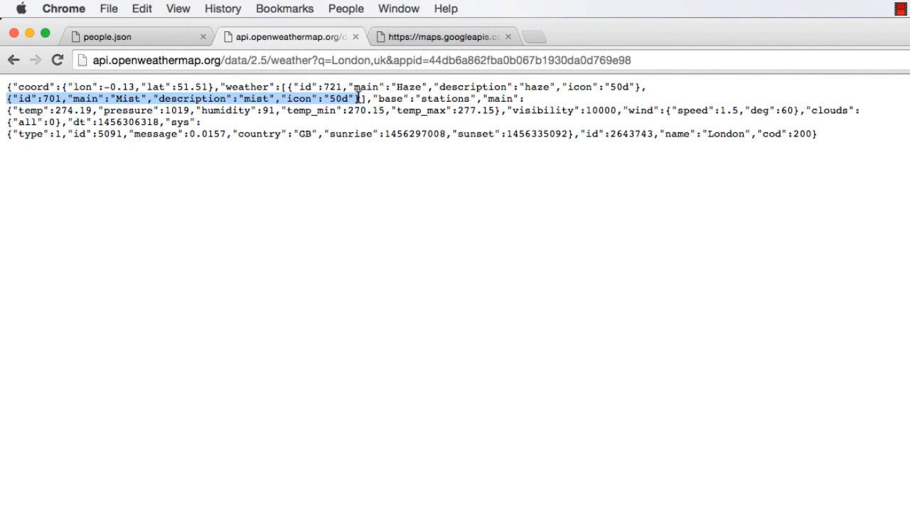
double_click(247, 87)
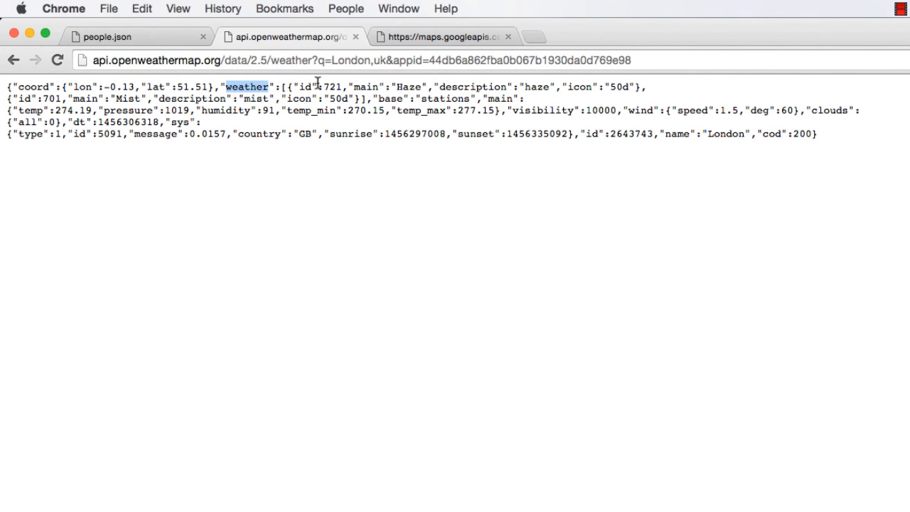
mouse_move(392, 98)
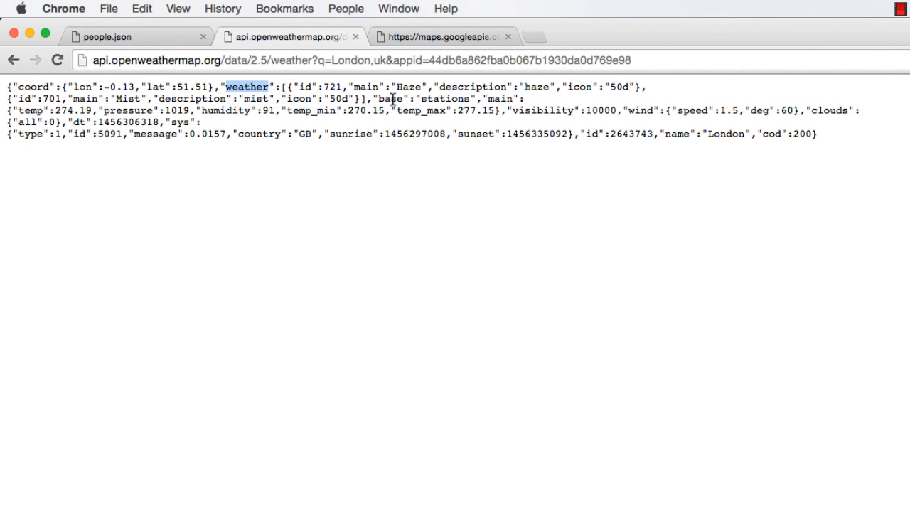
double_click(390, 98)
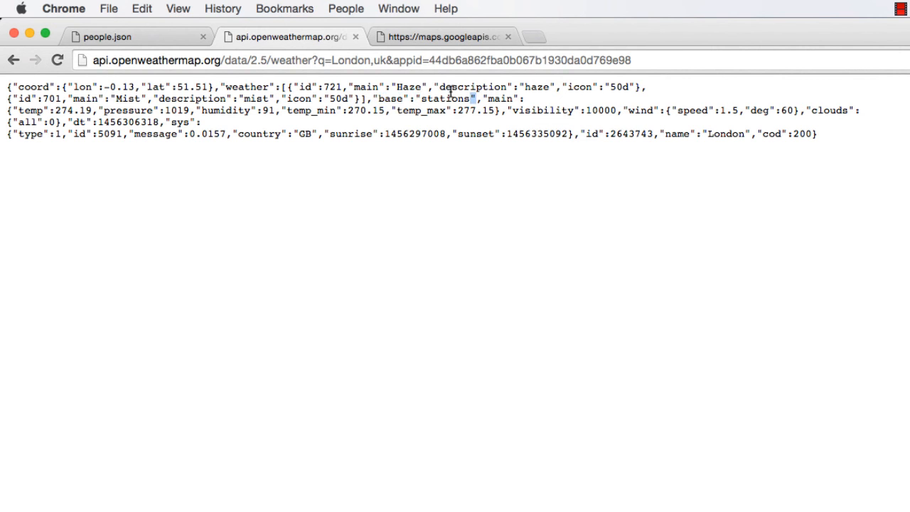
double_click(500, 98)
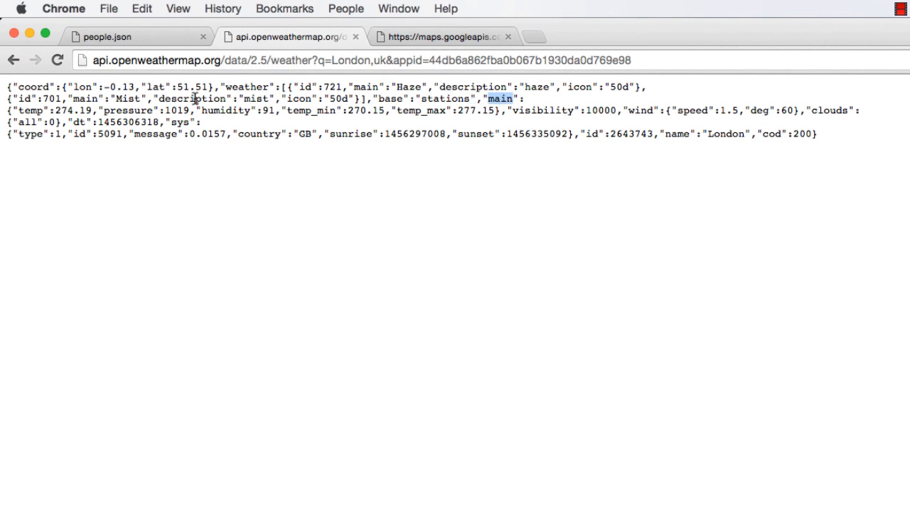
double_click(28, 110)
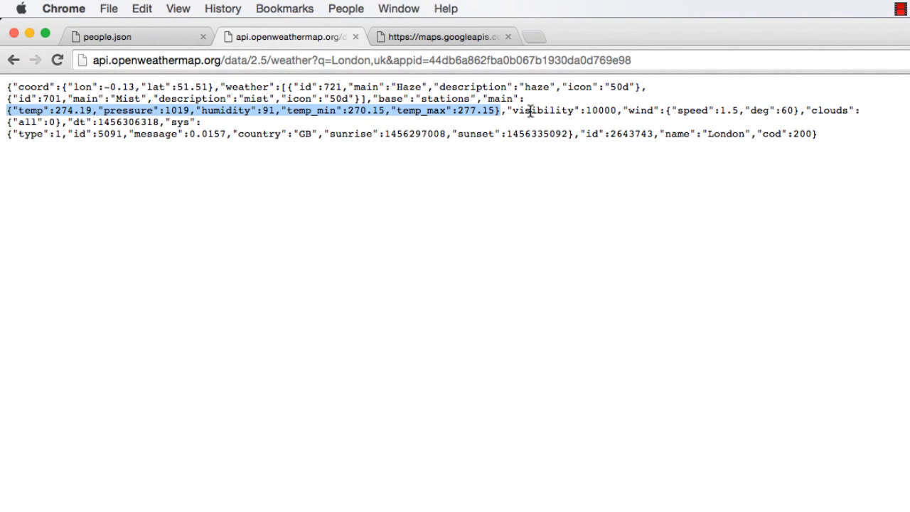
double_click(543, 111)
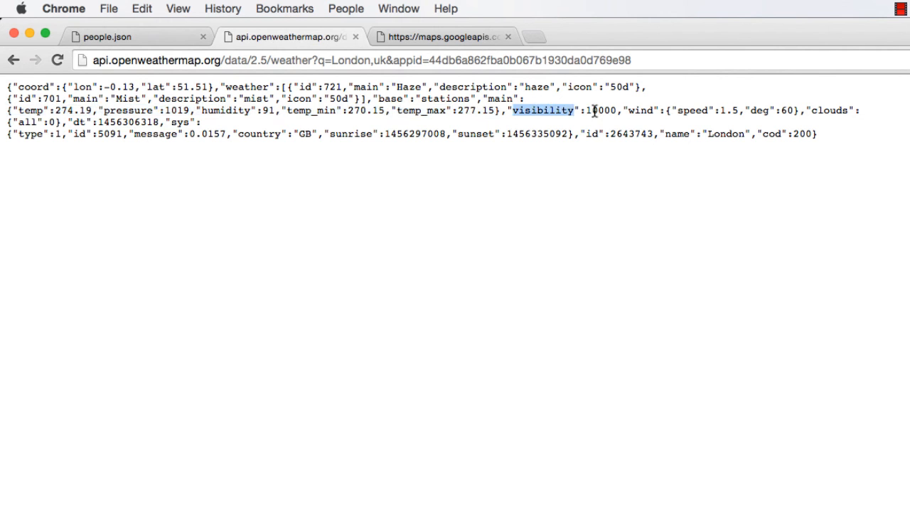
double_click(600, 111)
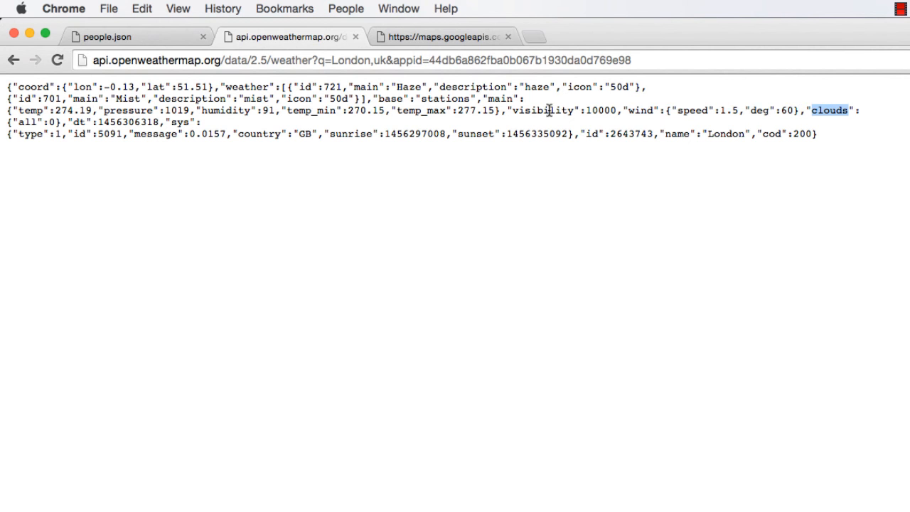
drag(828, 111, 31, 122)
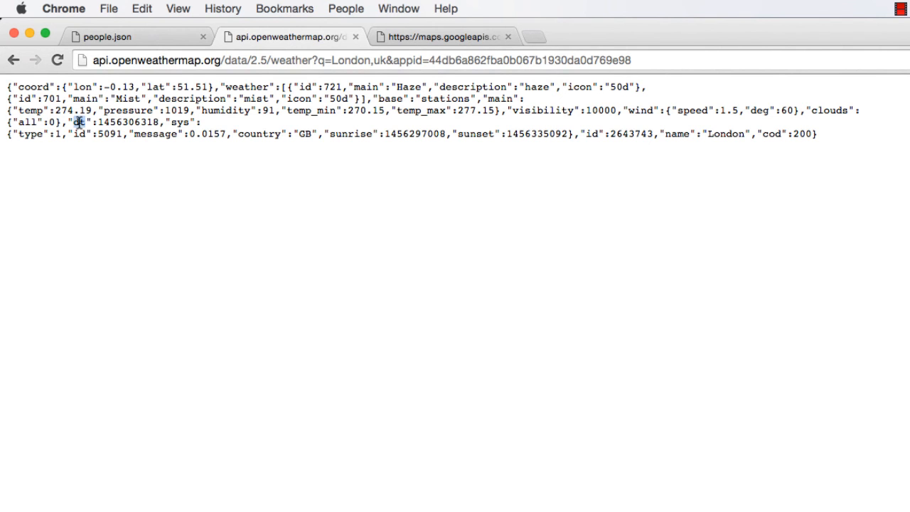
double_click(128, 122)
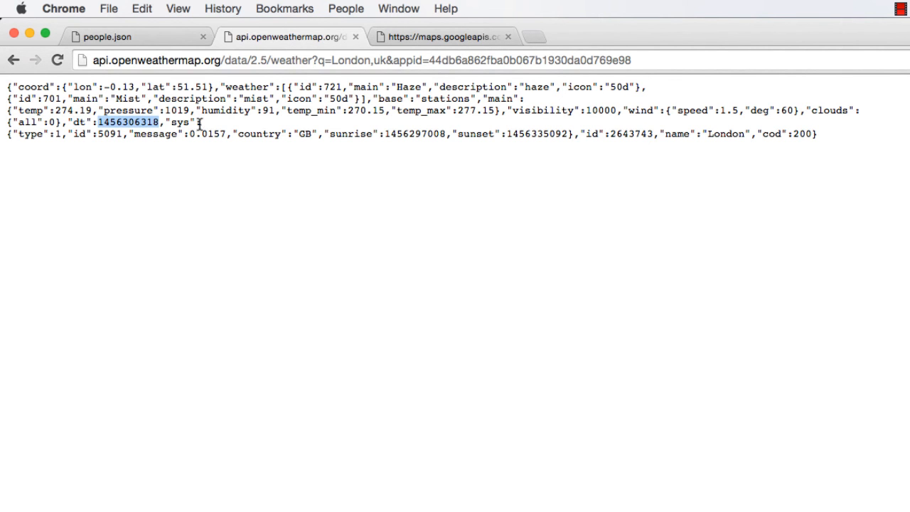
double_click(179, 122)
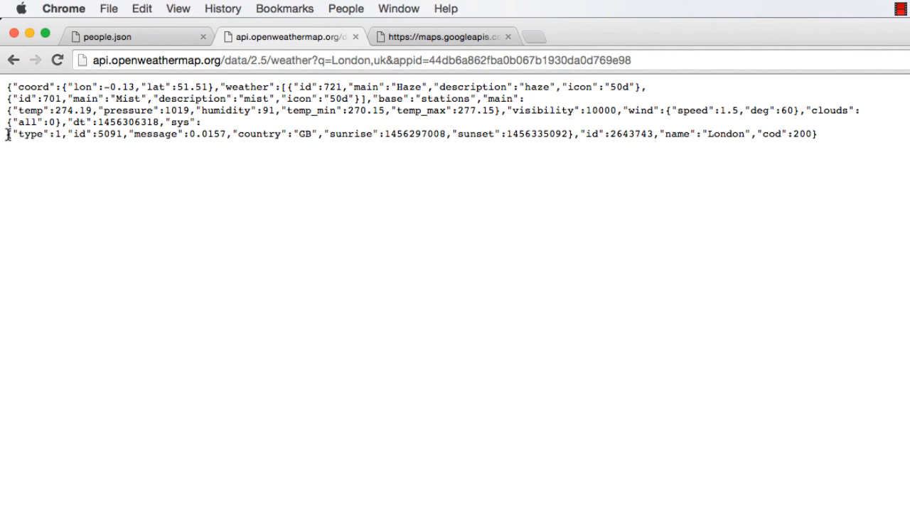
drag(7, 133, 572, 133)
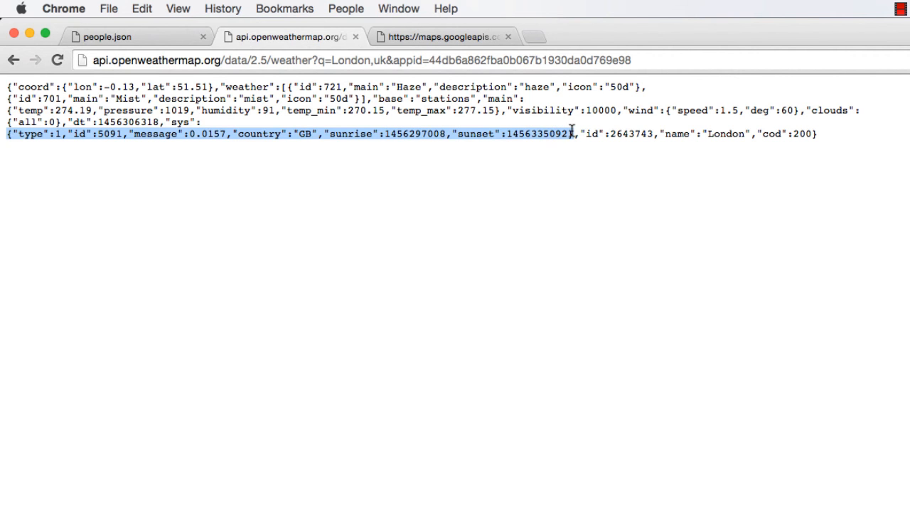
double_click(591, 134)
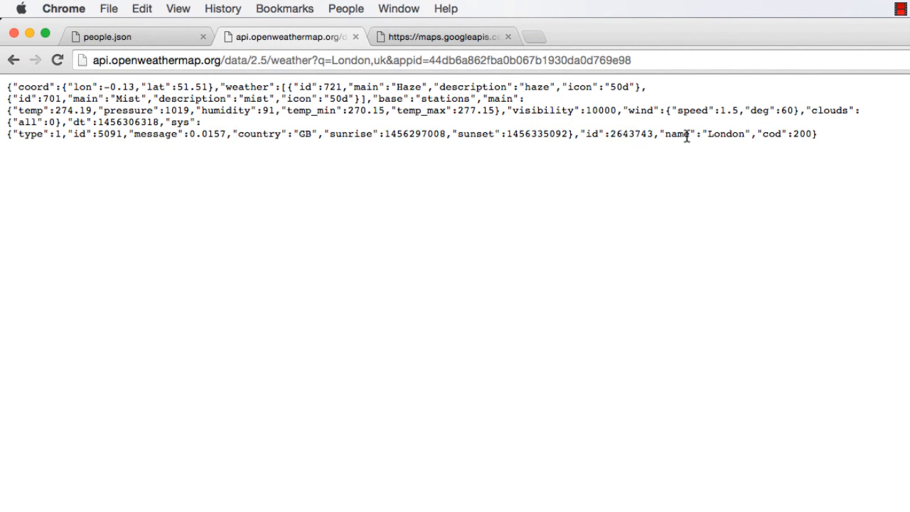
double_click(725, 134)
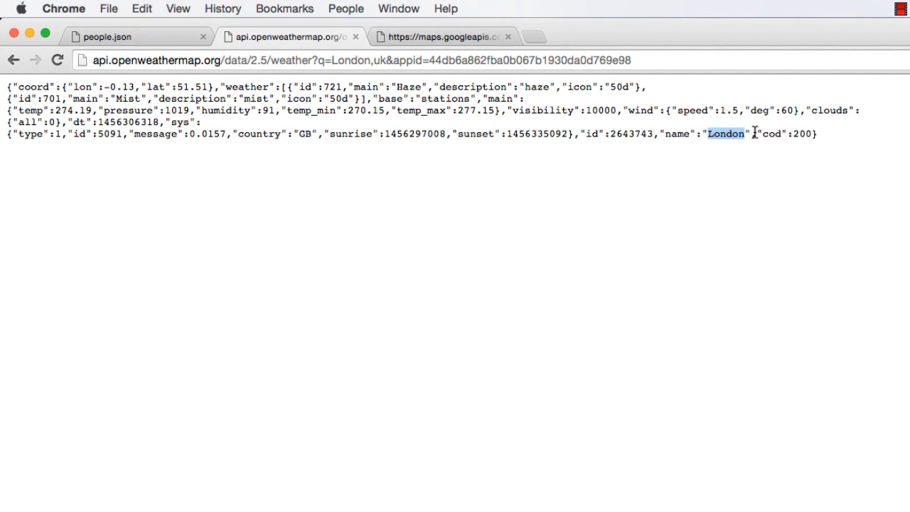
double_click(768, 133)
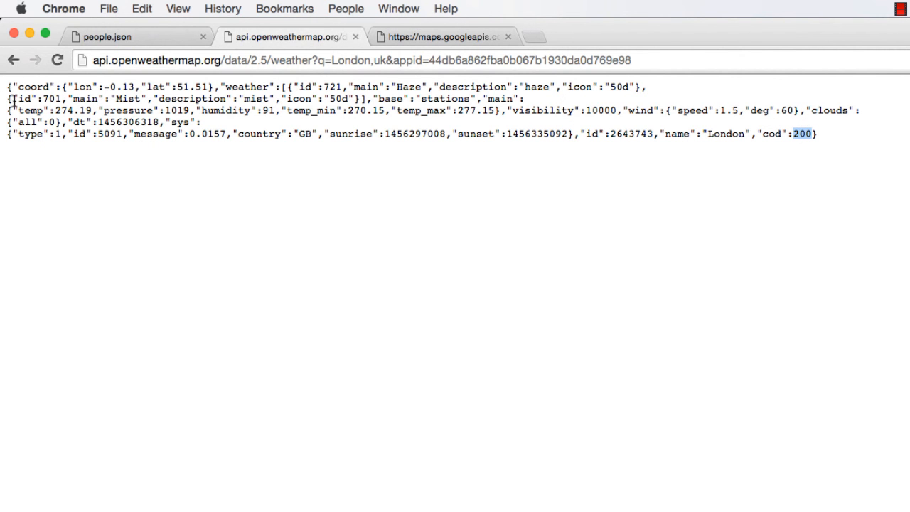
mouse_move(65, 127)
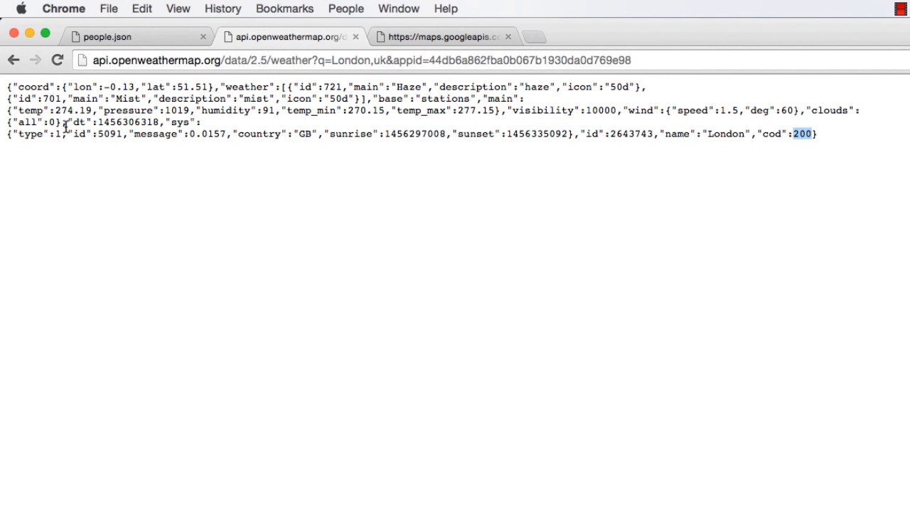
click(159, 178)
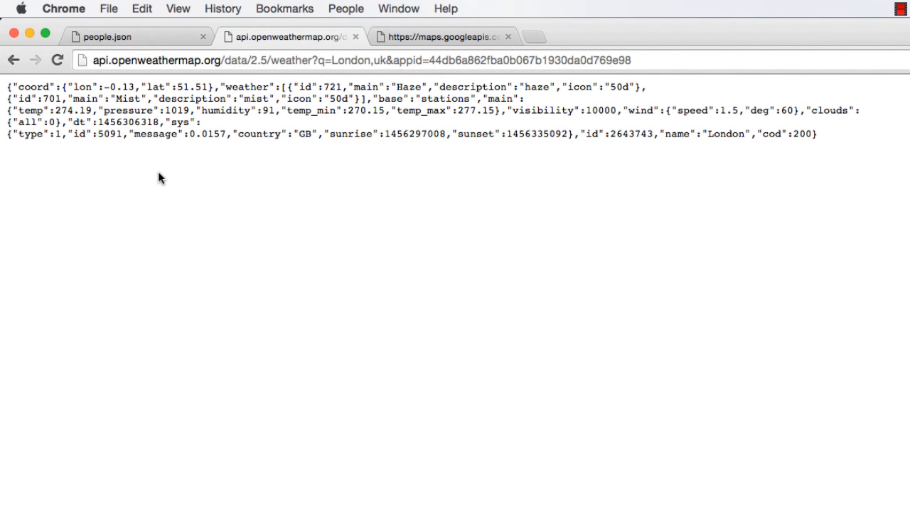
mouse_move(102, 173)
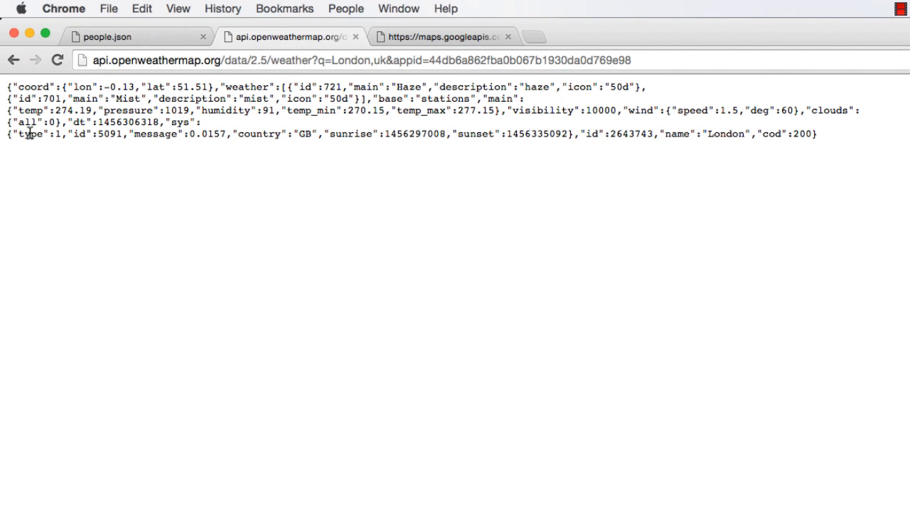
double_click(600, 111)
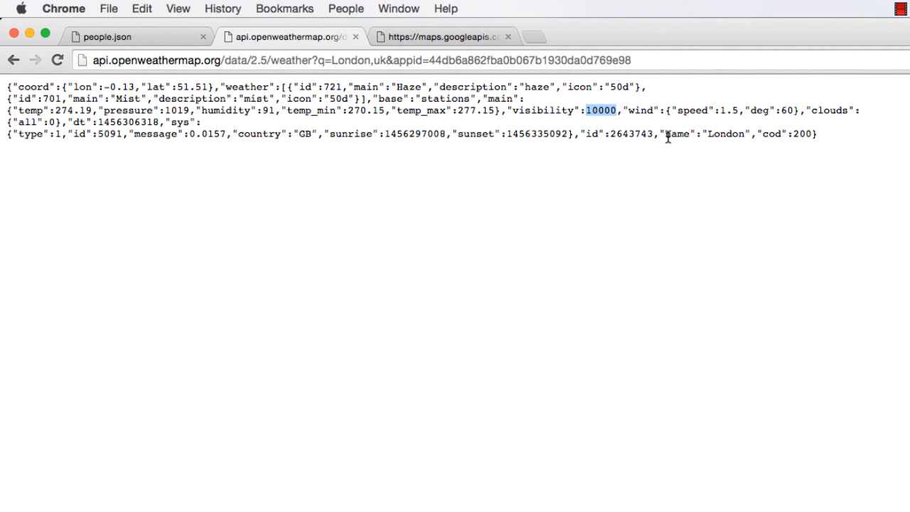
double_click(725, 133)
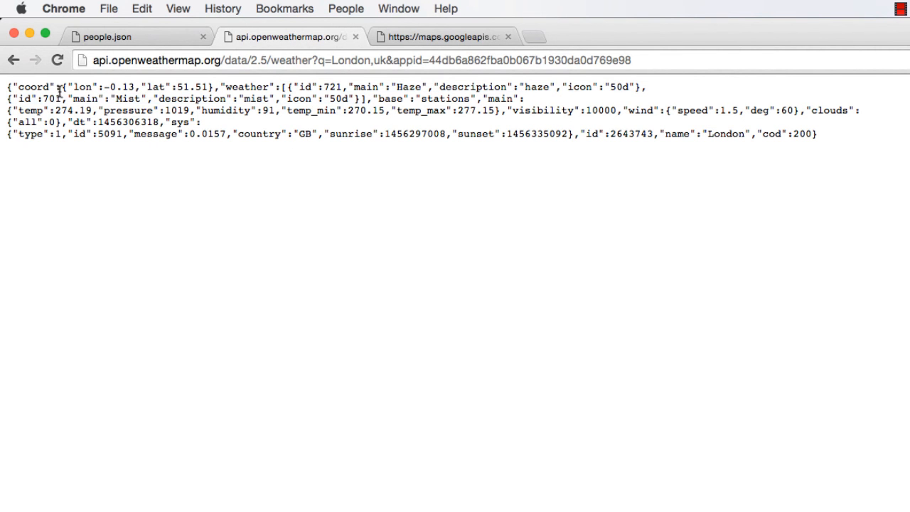
drag(64, 87, 216, 87)
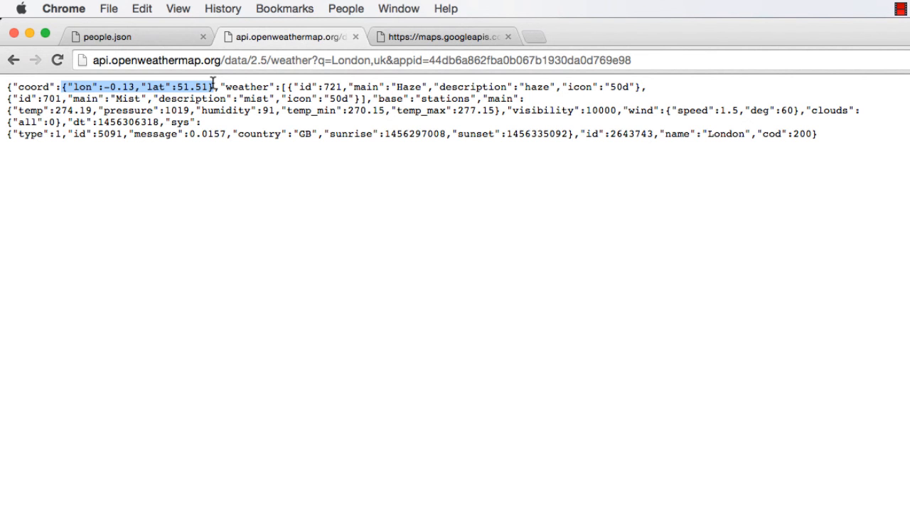
mouse_move(443, 63)
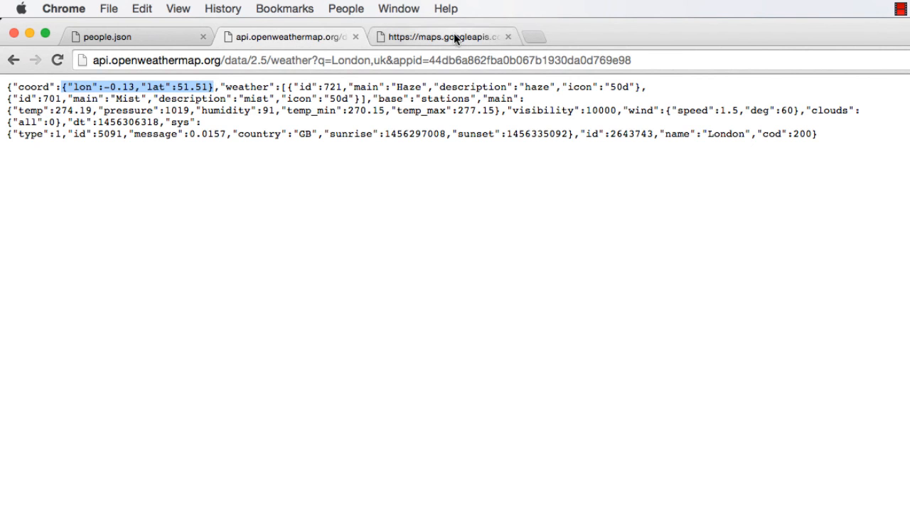
Show the maps.googleapis.com White House geocode JSON and point out the address_components array, scrolling through it
click(441, 37)
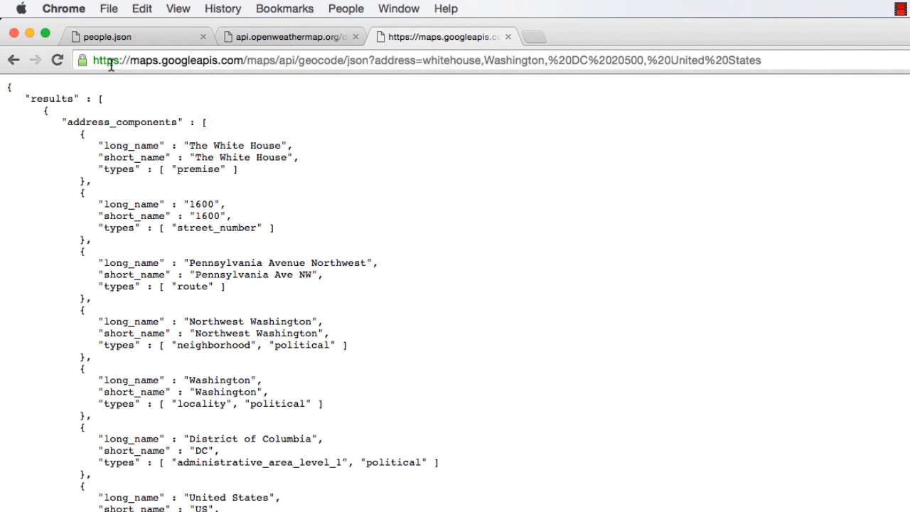
double_click(159, 60)
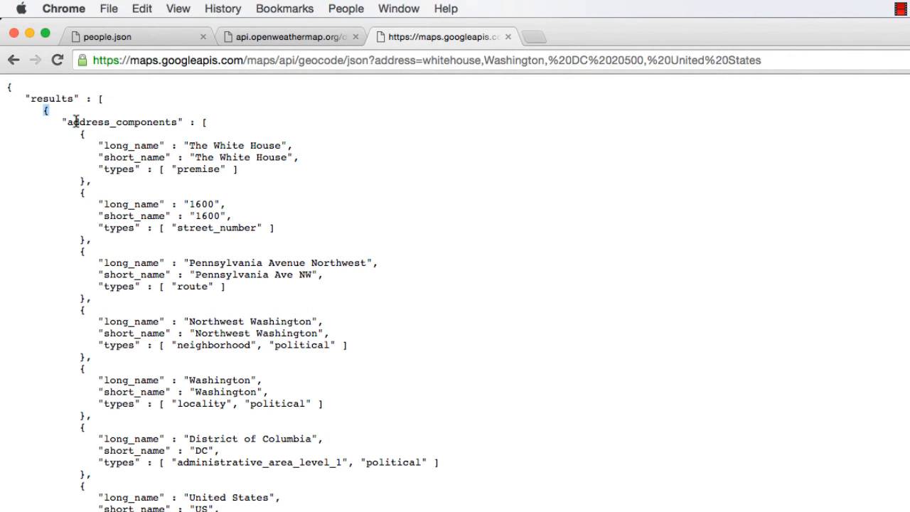
double_click(122, 122)
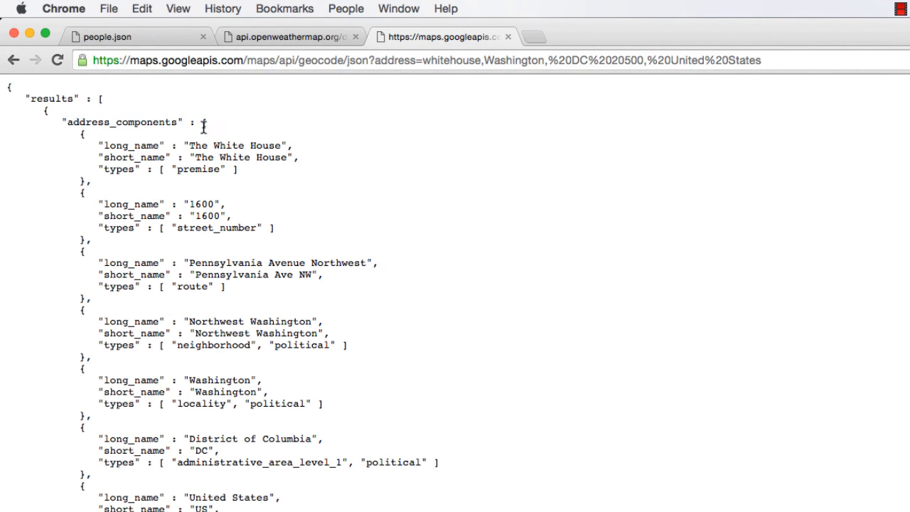
scroll(down, 3)
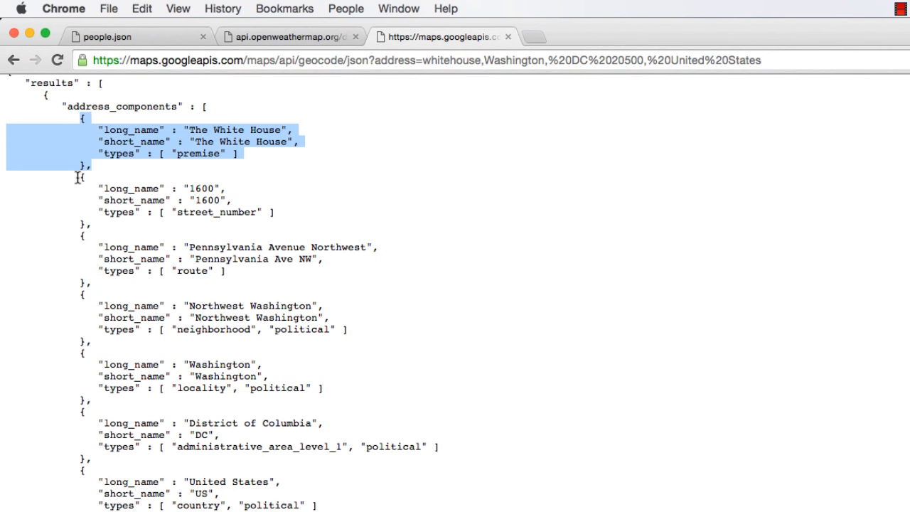
scroll(down, 3)
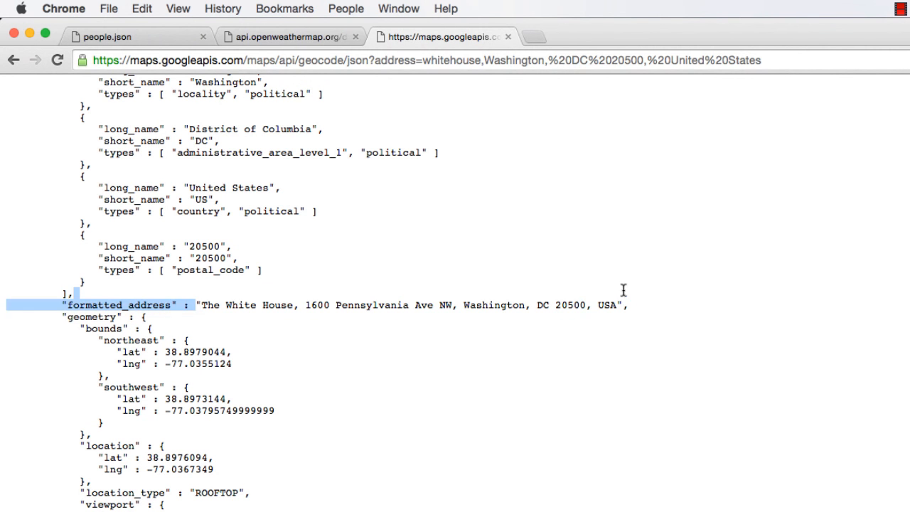
double_click(91, 315)
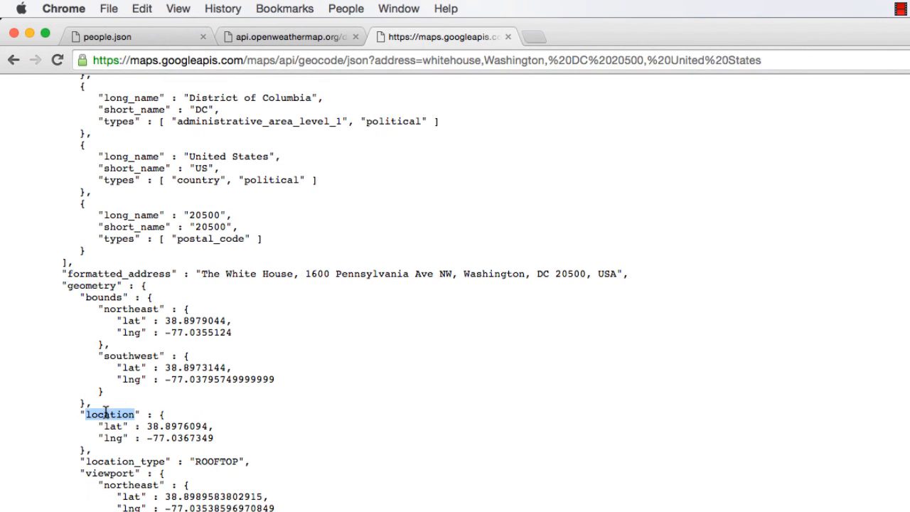
scroll(down, 3)
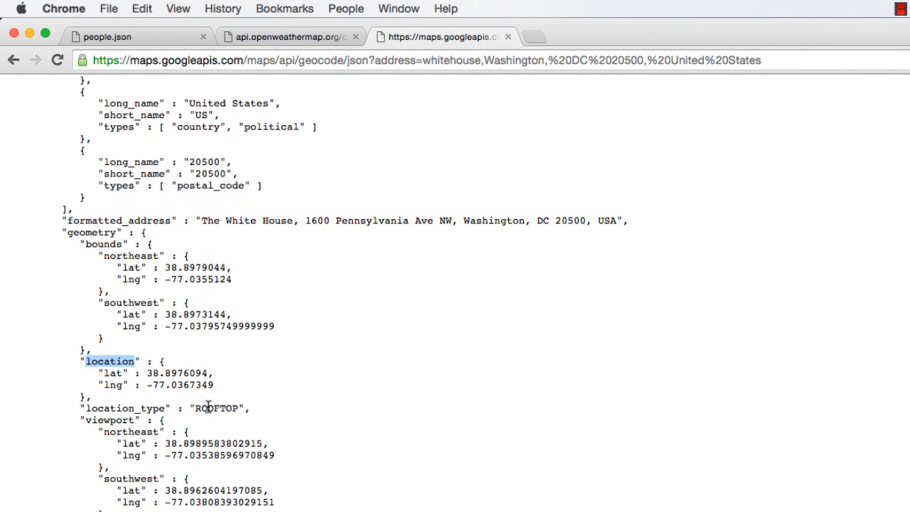
scroll(down, 3)
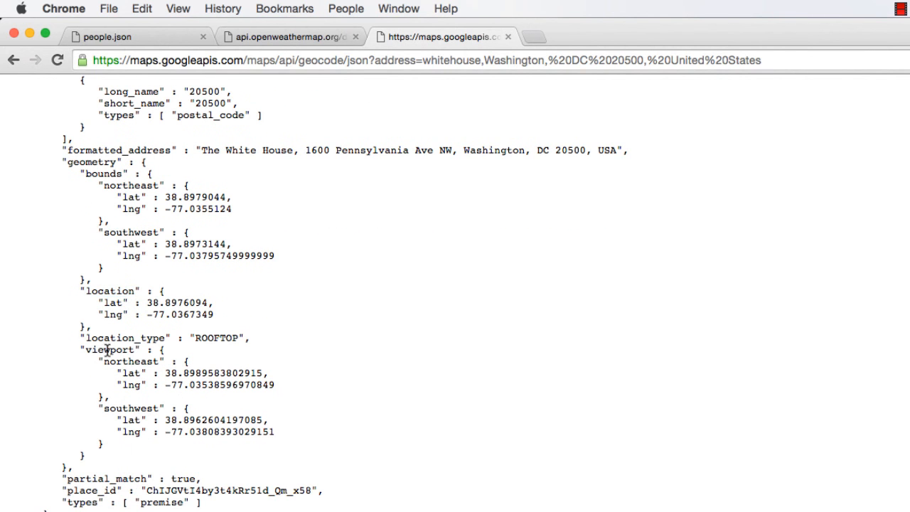
double_click(111, 349)
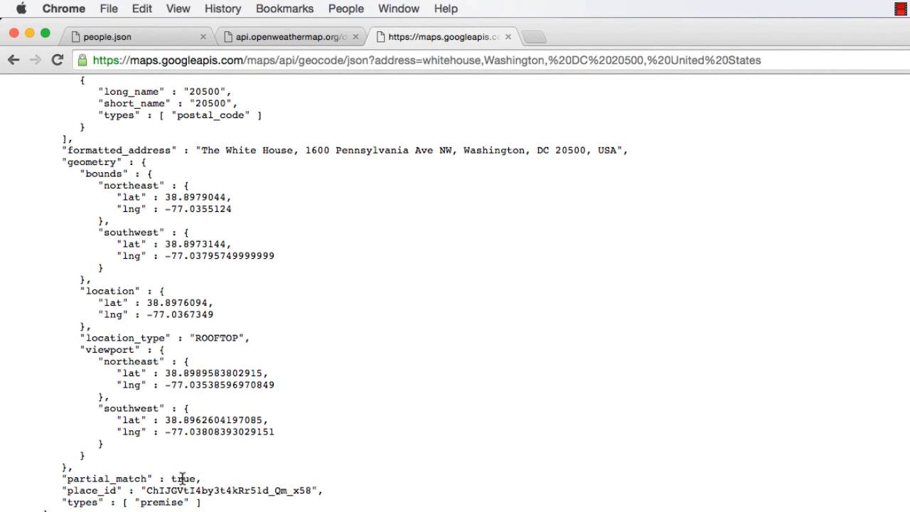
double_click(183, 477)
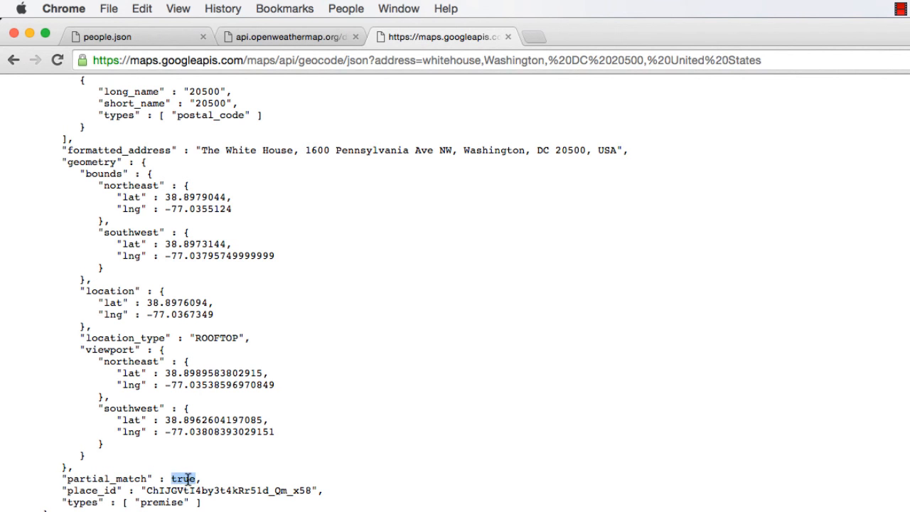
mouse_move(114, 491)
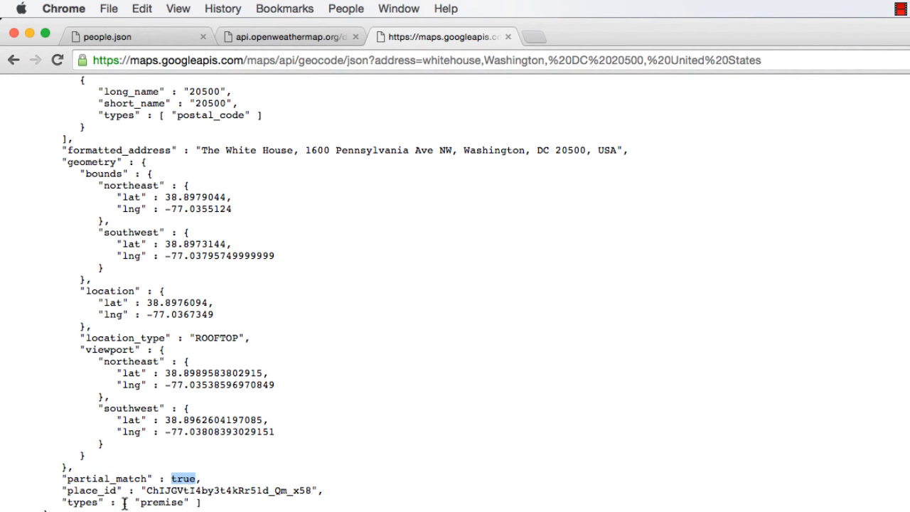
scroll(down, 3)
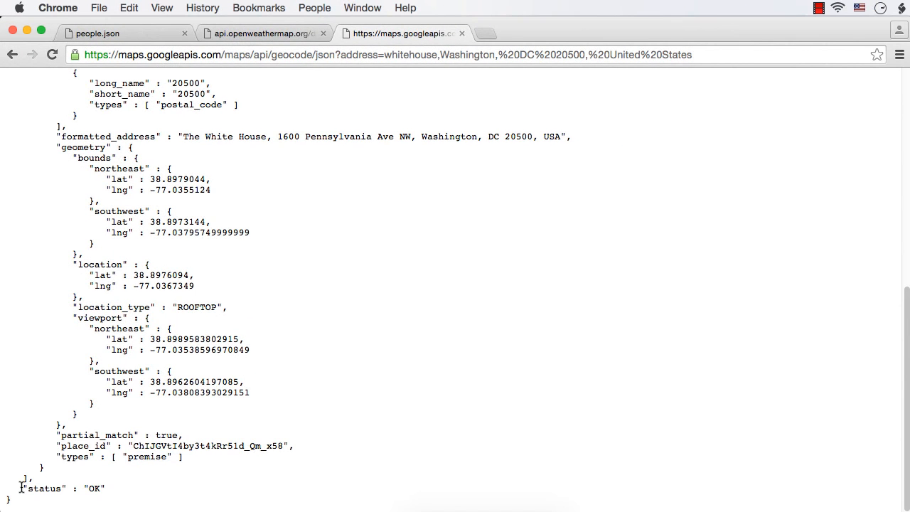
double_click(62, 488)
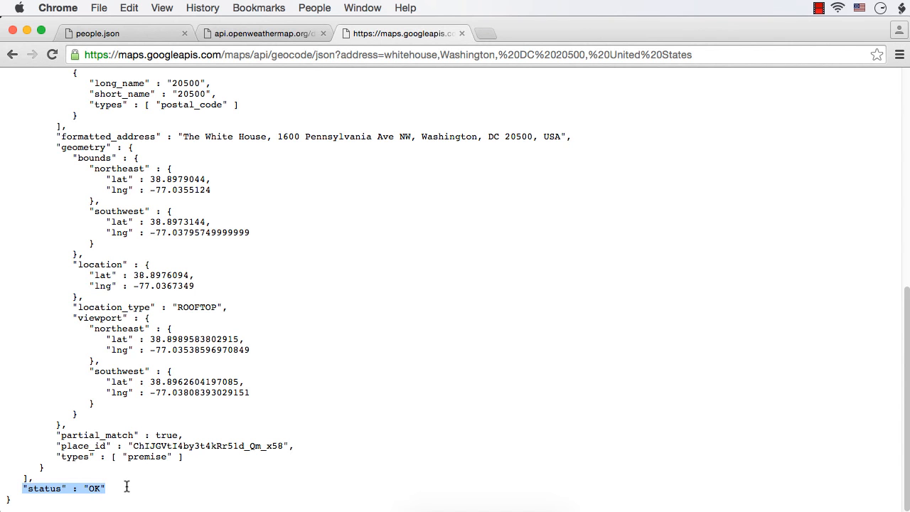
mouse_move(310, 276)
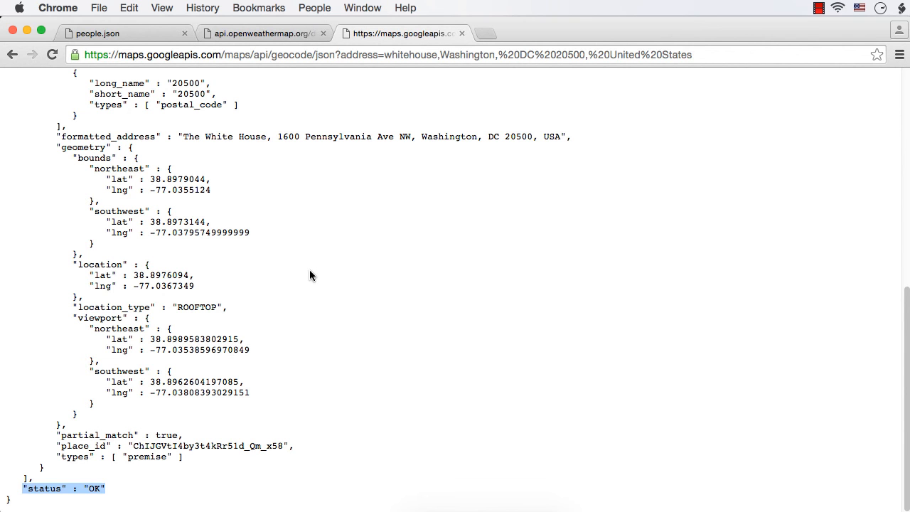
mouse_move(256, 163)
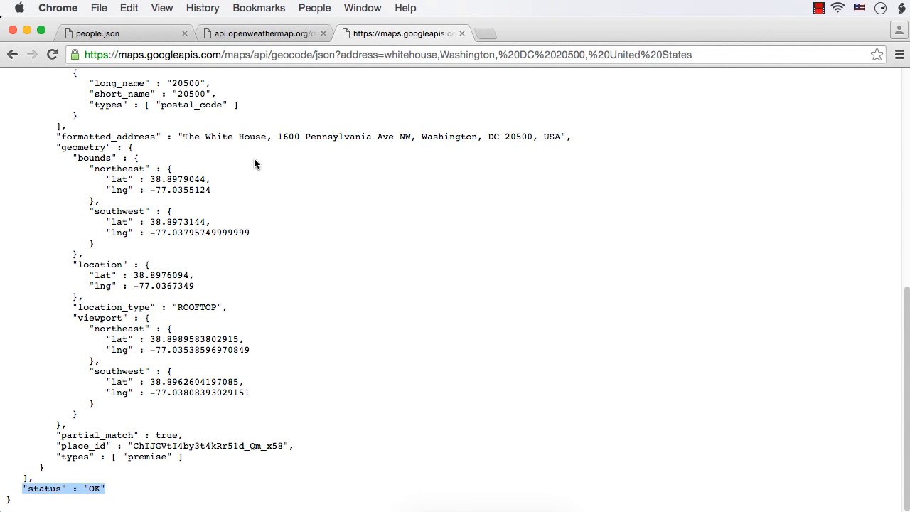
mouse_move(264, 291)
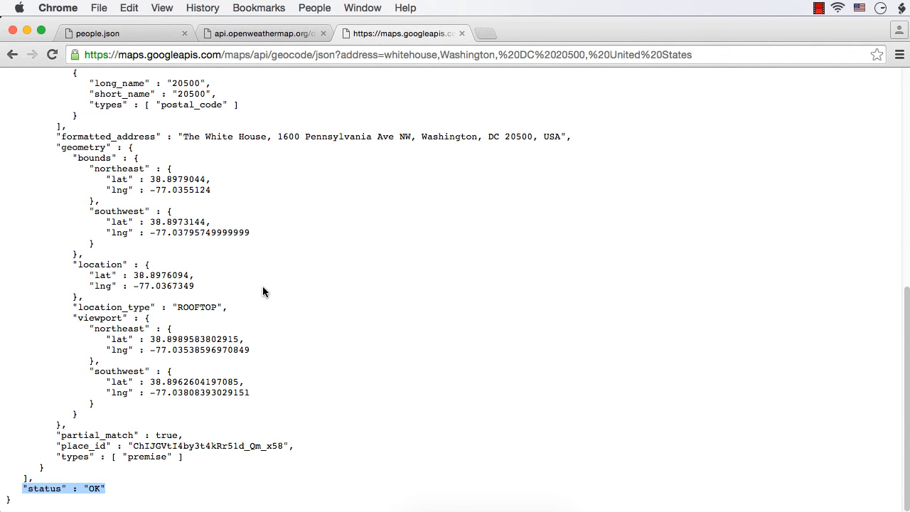